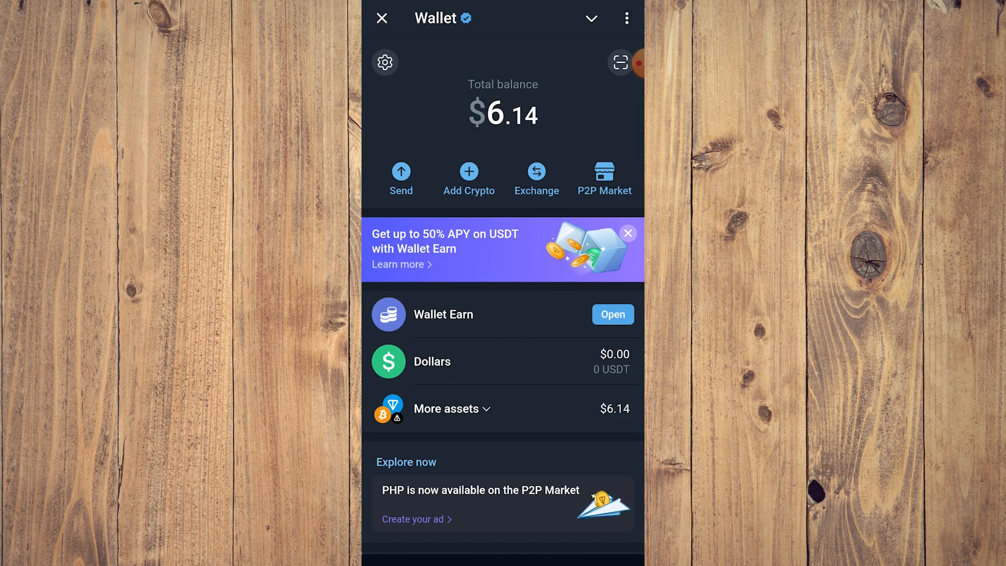
# Exit the Wallet mini app showing $6.14 and open the phone's app list.
pyautogui.click(382, 17)
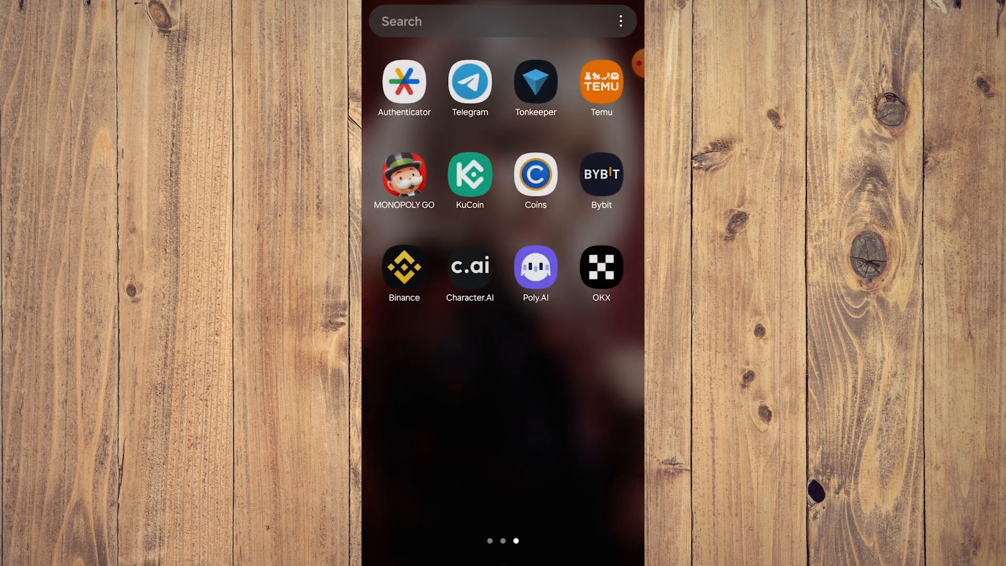
# In OKX, open Deposit crypto and select TON on the TON-TON network.
pyautogui.click(599, 264)
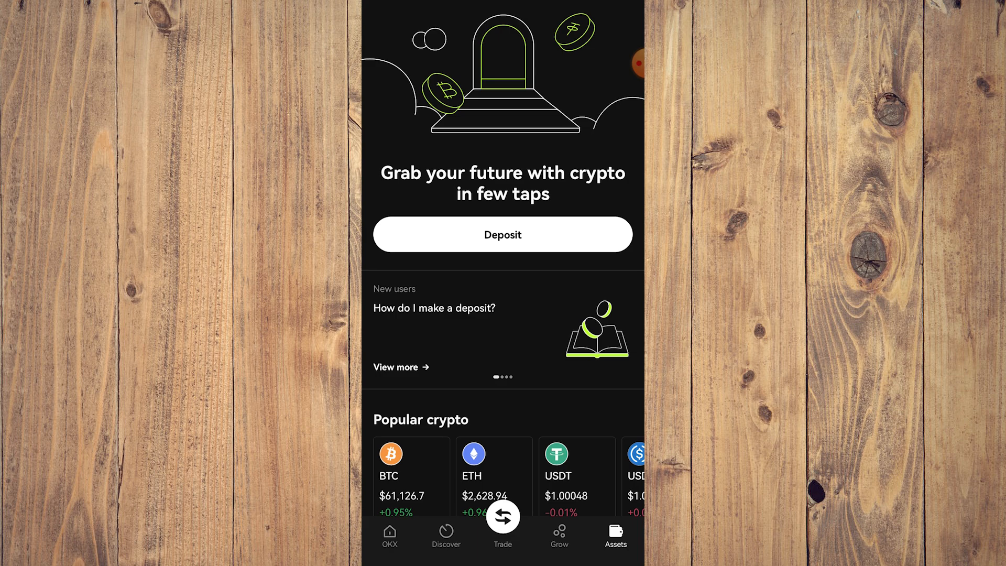
pyautogui.click(502, 233)
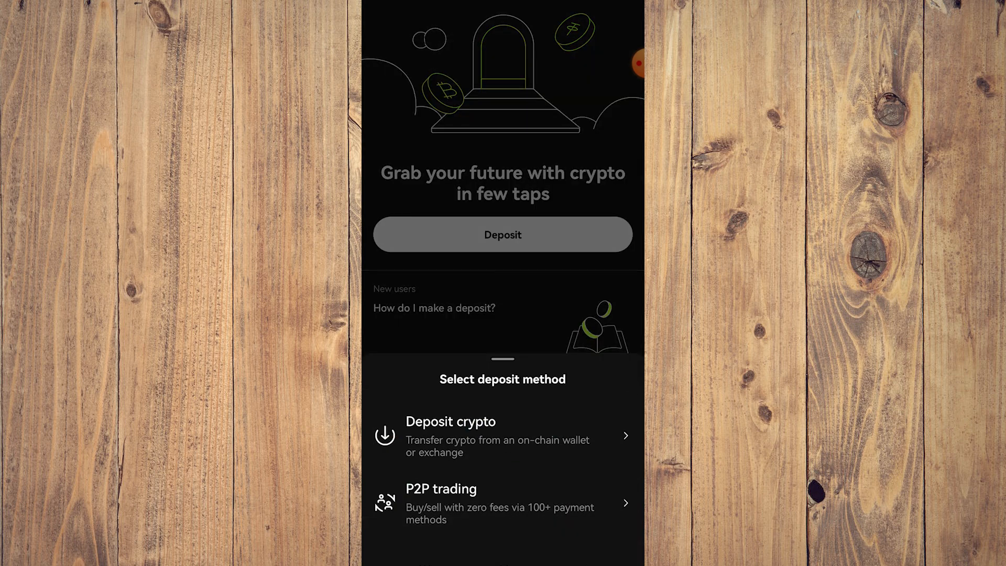
pyautogui.click(449, 437)
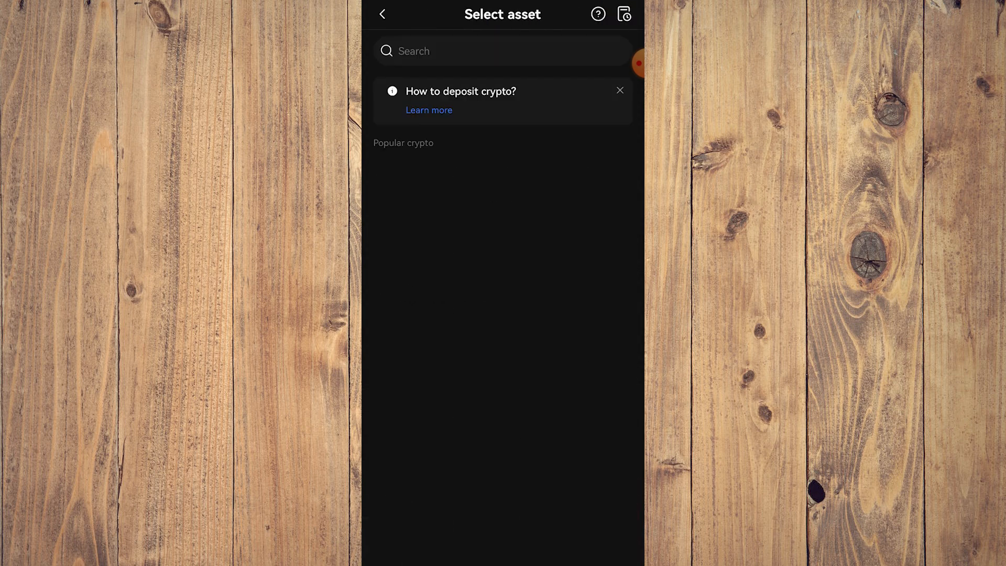
pyautogui.click(502, 51)
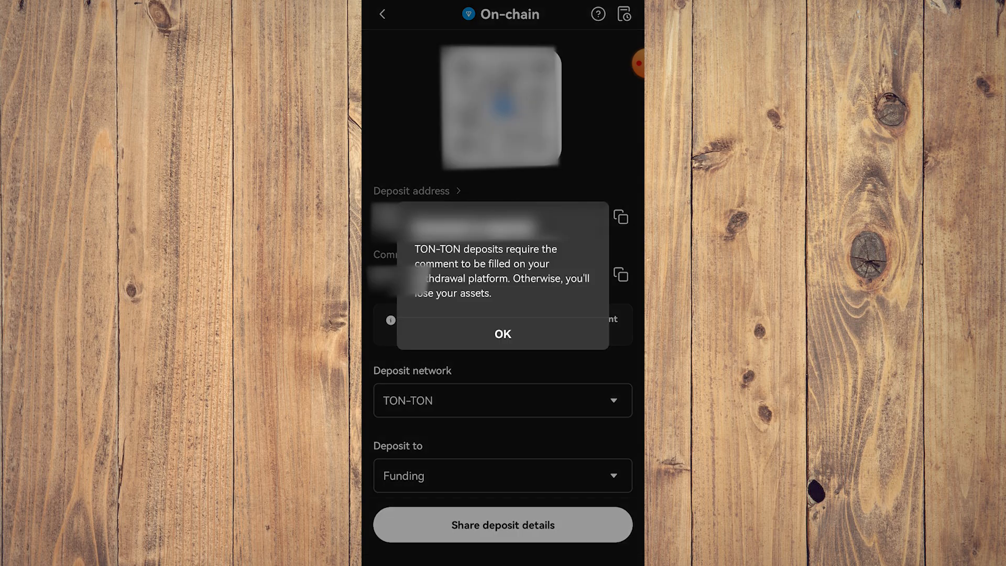
# Dismiss the comment-required warning on the OKX TON deposit page.
pyautogui.click(503, 333)
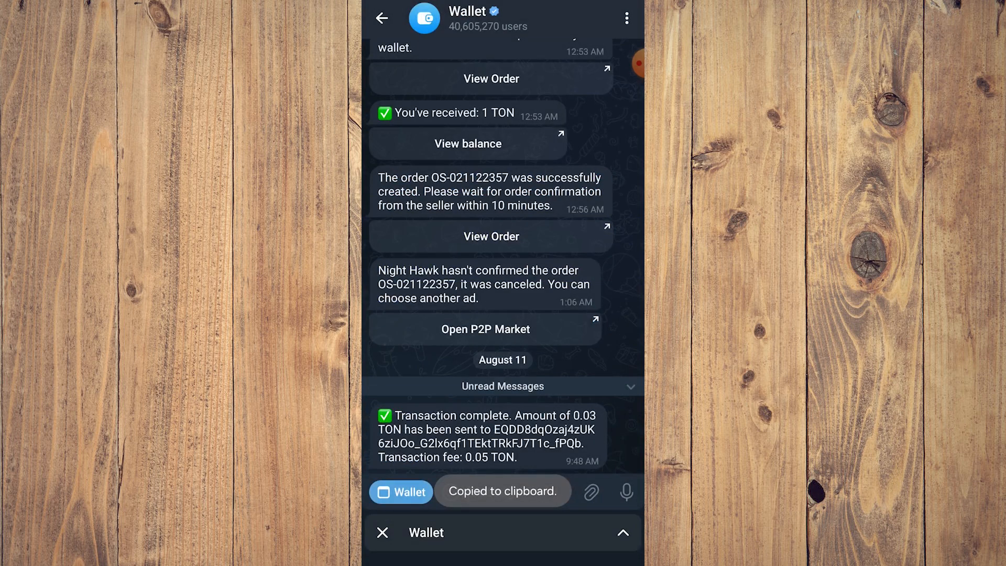
# Open Wallet and start sending Toncoin to the copied OKX address.
pyautogui.click(400, 491)
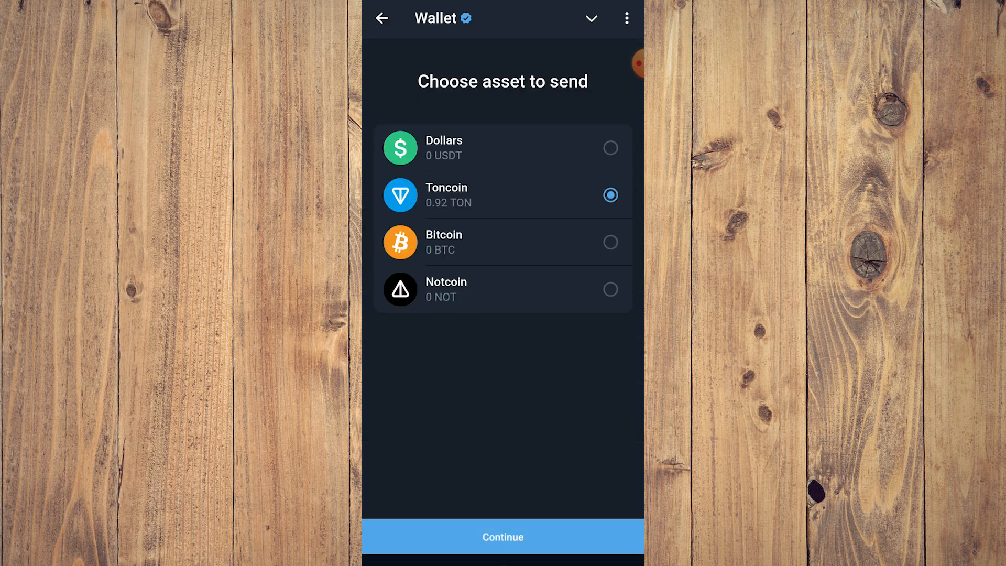
pyautogui.click(503, 536)
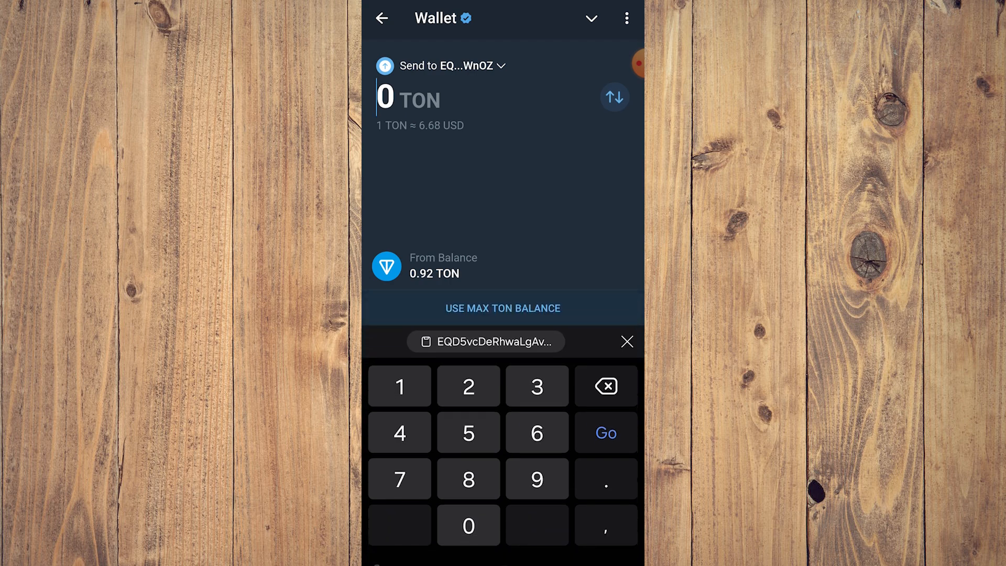
# Enter 0.03 TON, continue, and copy the deposit comment tag from OKX.
pyautogui.click(604, 479)
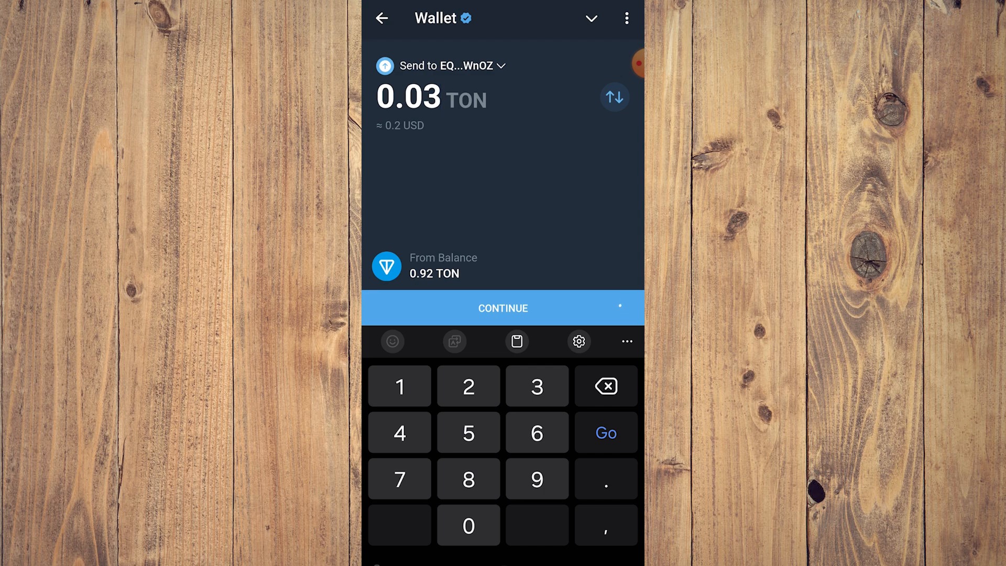
pyautogui.click(502, 308)
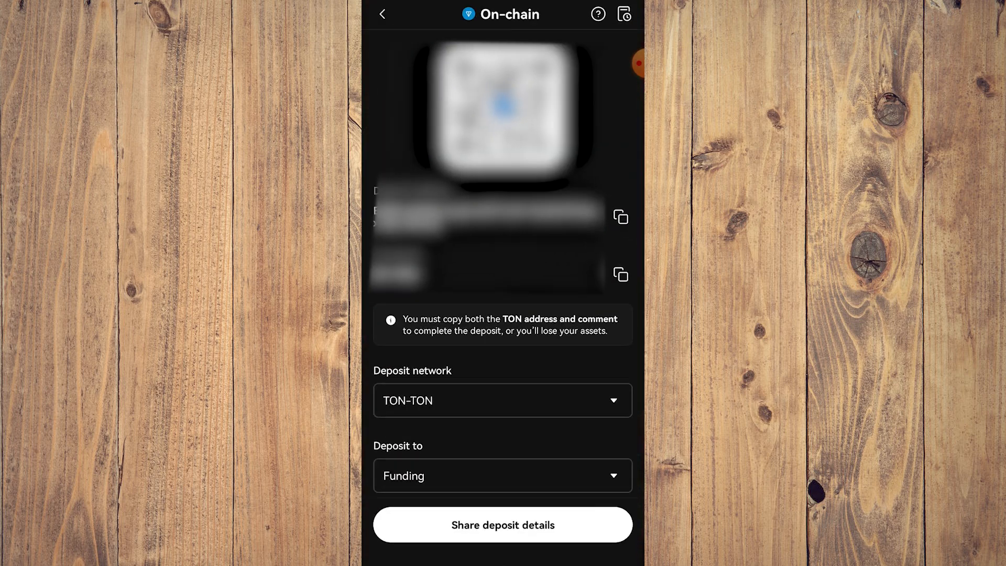
pyautogui.click(619, 274)
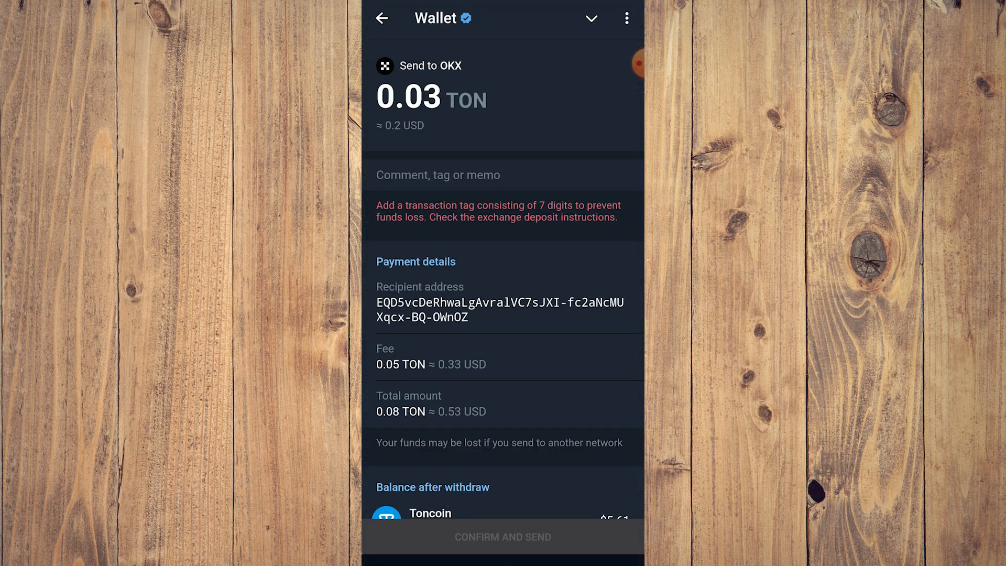
# Add comment 8911998, confirm and send, then close the success message.
pyautogui.write('8911998')
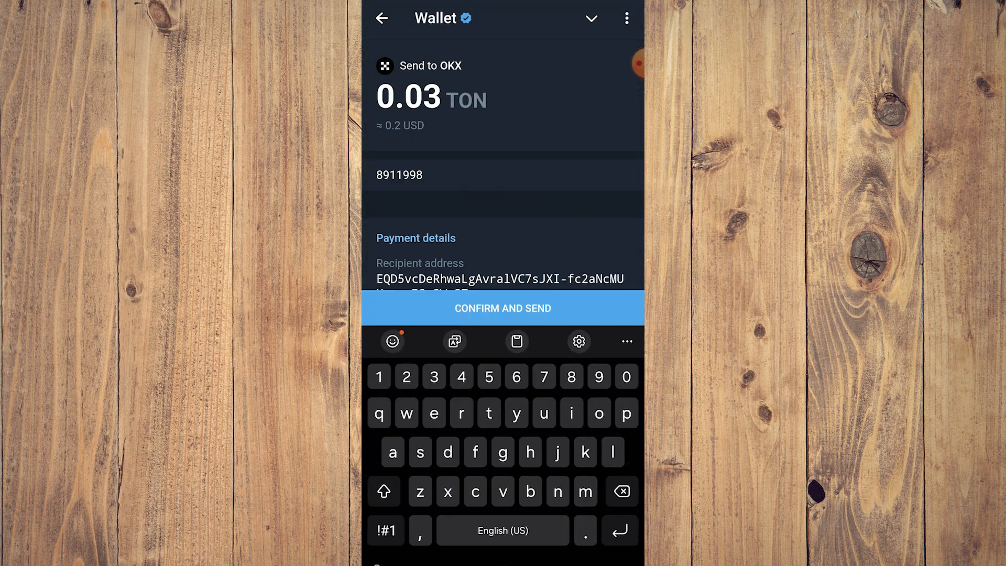
pyautogui.click(502, 308)
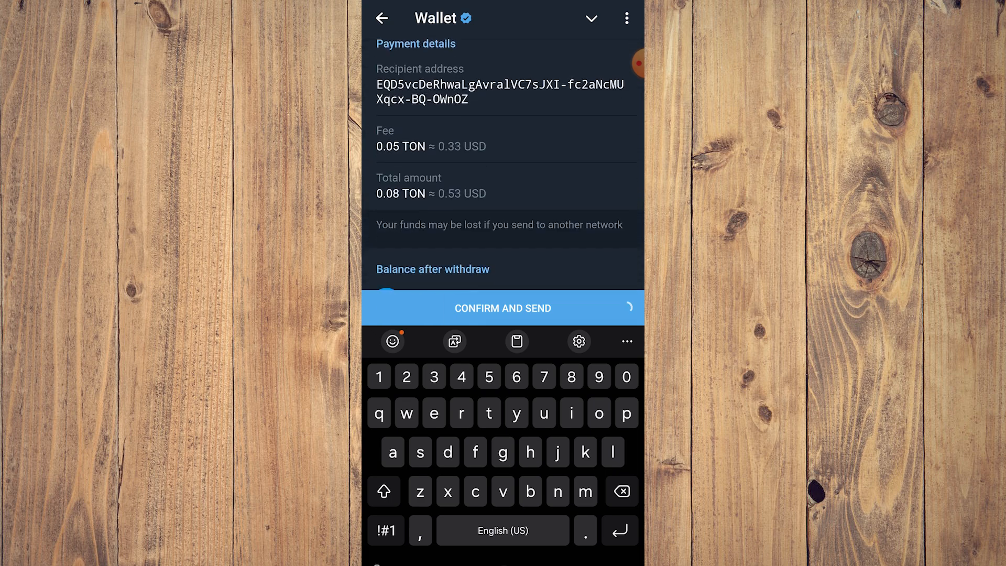
pyautogui.click(503, 308)
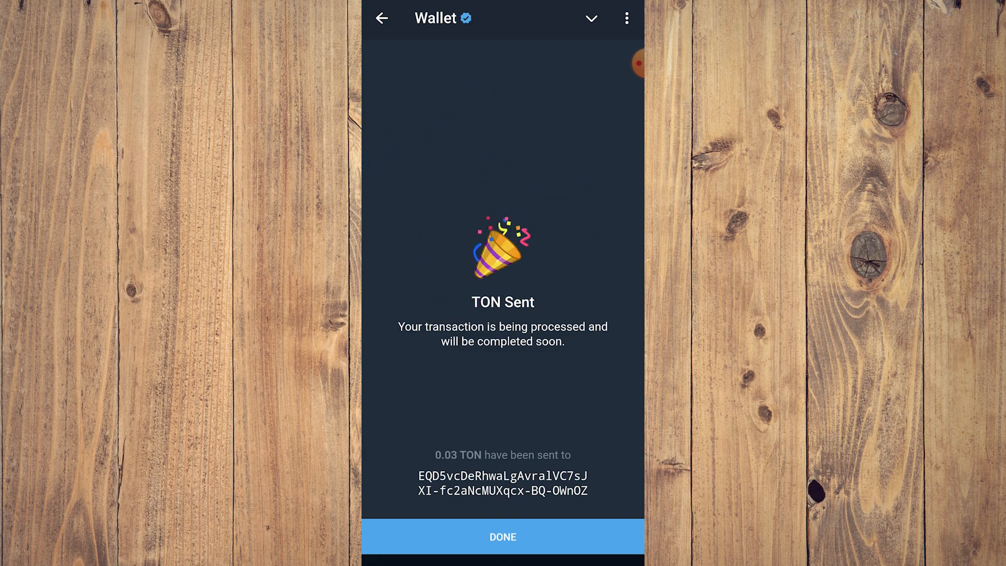
pyautogui.click(502, 537)
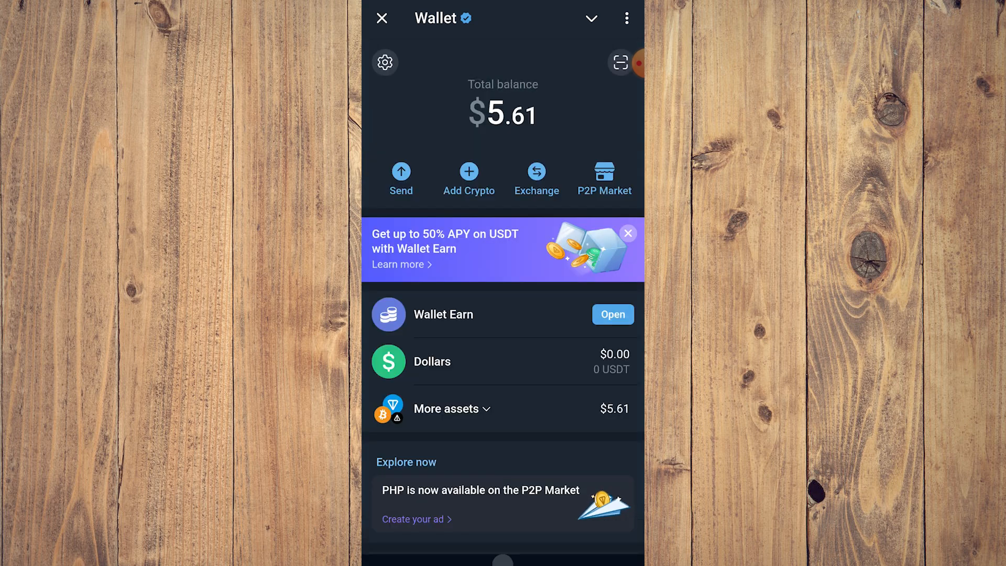